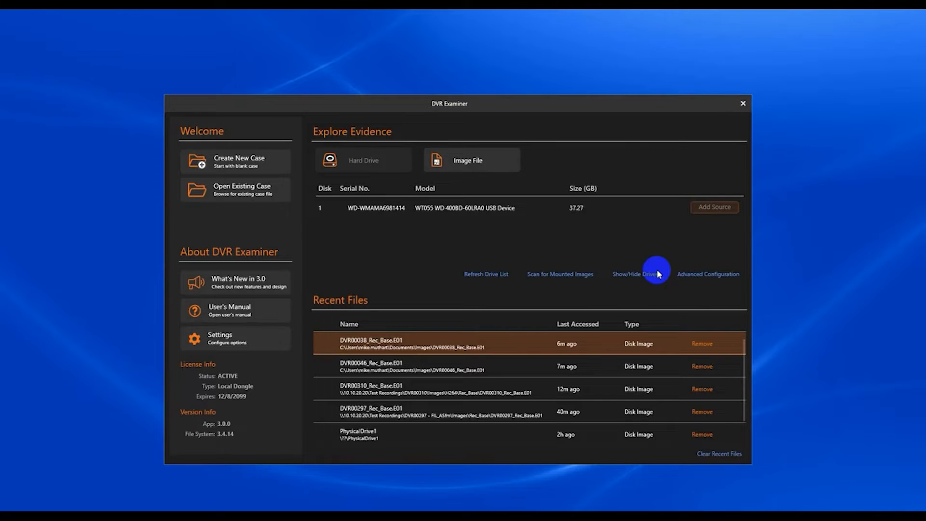
mouse_move(614, 254)
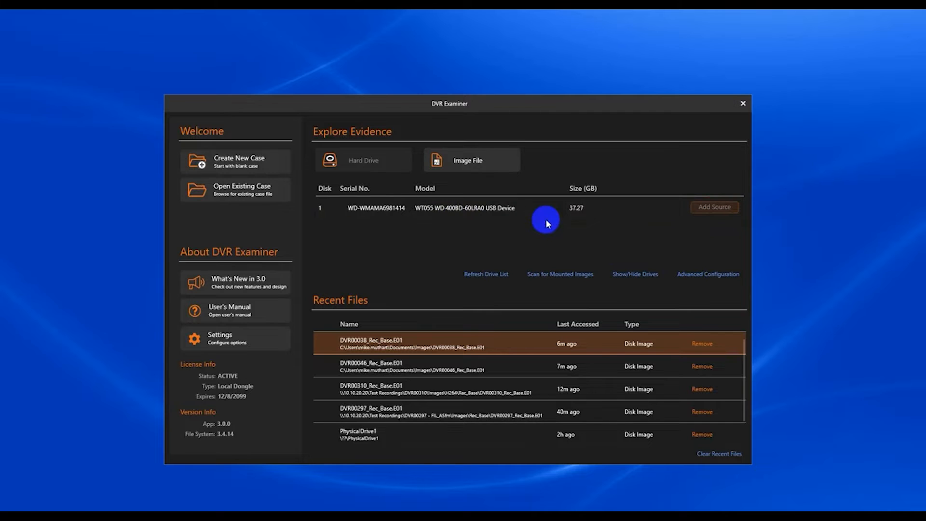
mouse_move(364, 163)
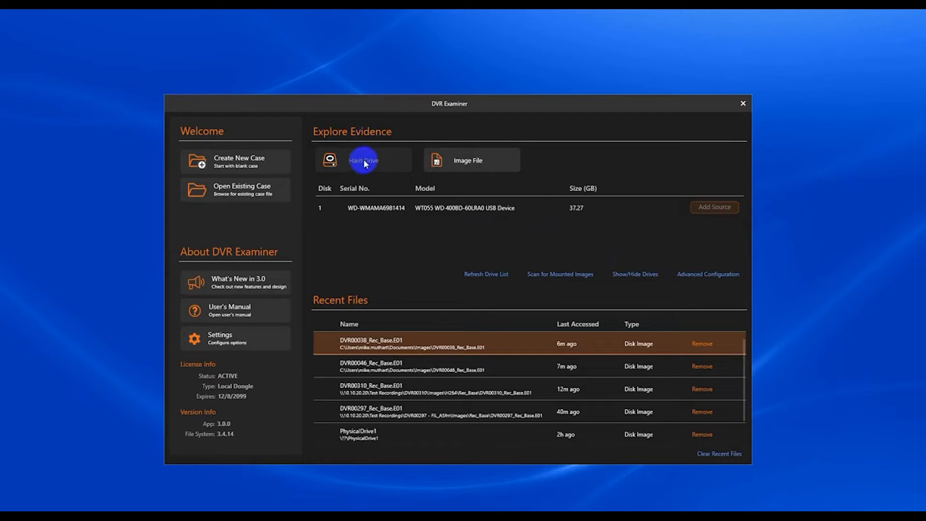
Create a new blank case from the DVR Examiner welcome screen.
click(480, 160)
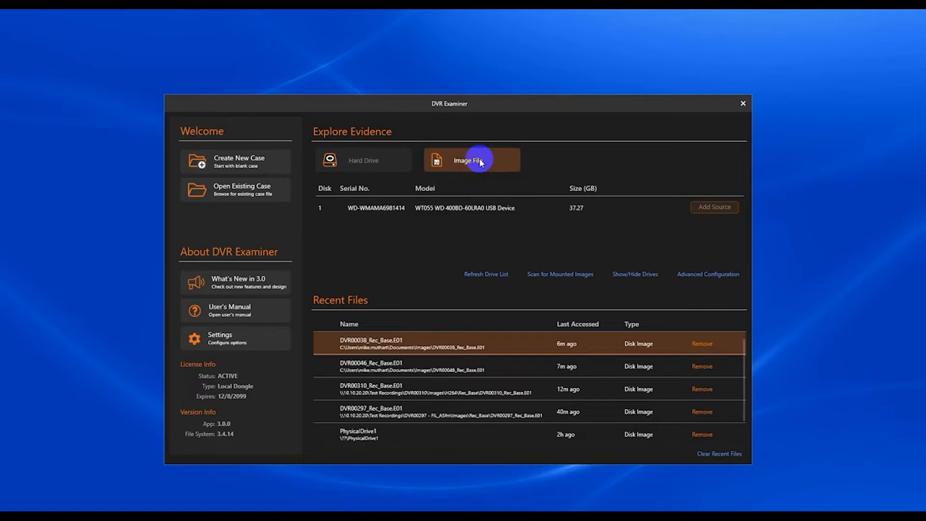
mouse_move(475, 150)
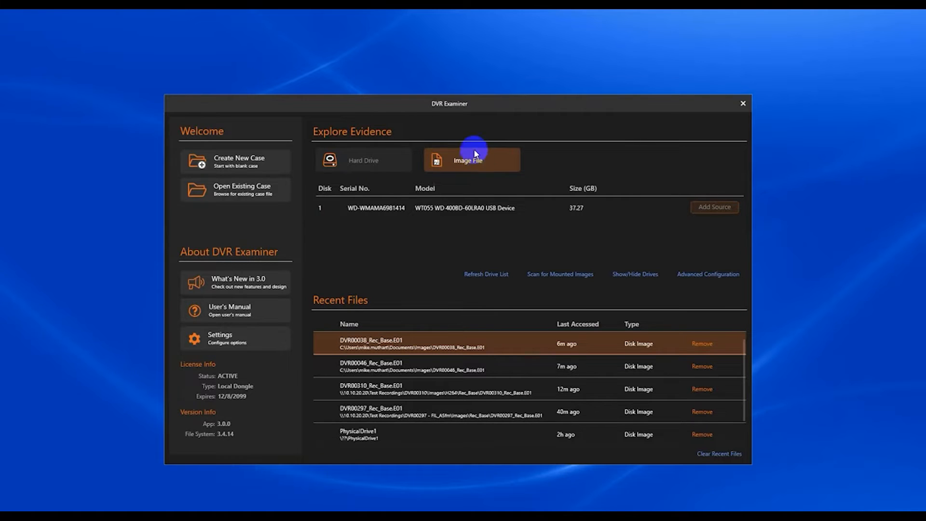
mouse_move(263, 167)
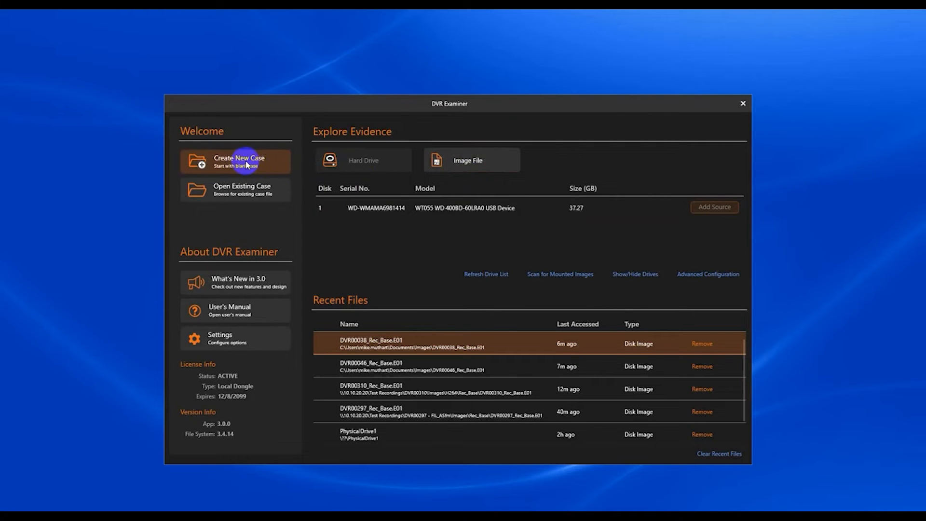
click(245, 163)
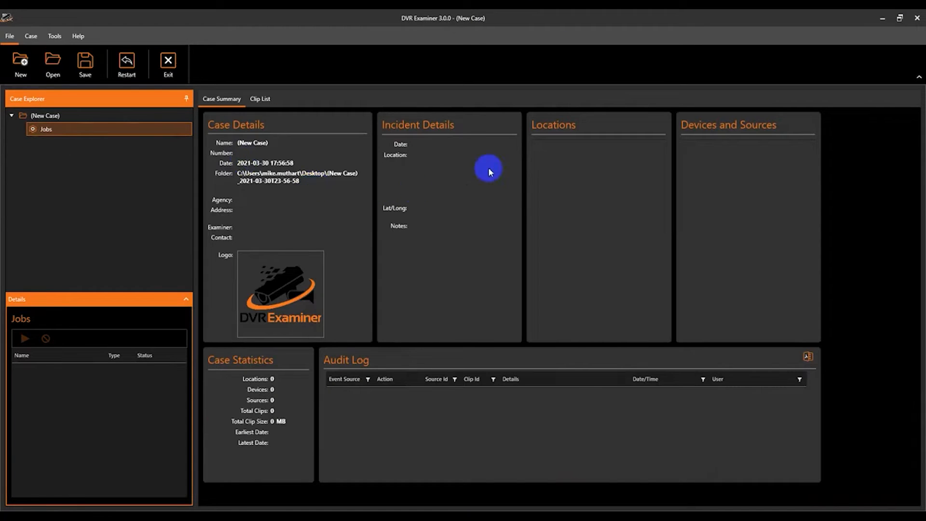
mouse_move(115, 170)
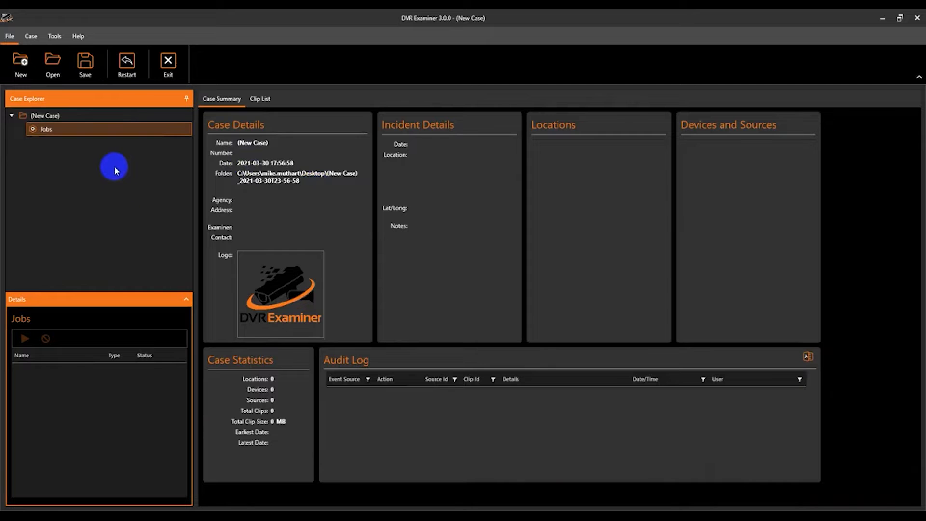
mouse_move(29, 101)
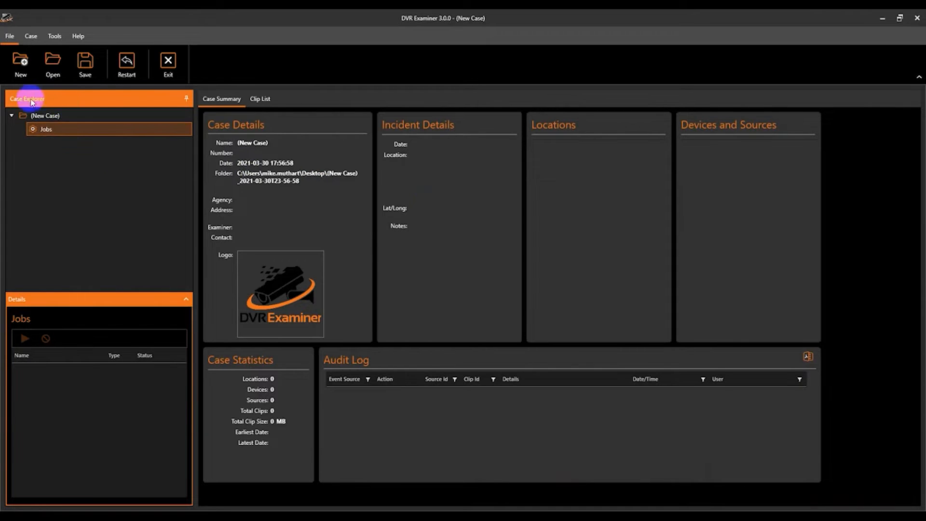
mouse_move(65, 211)
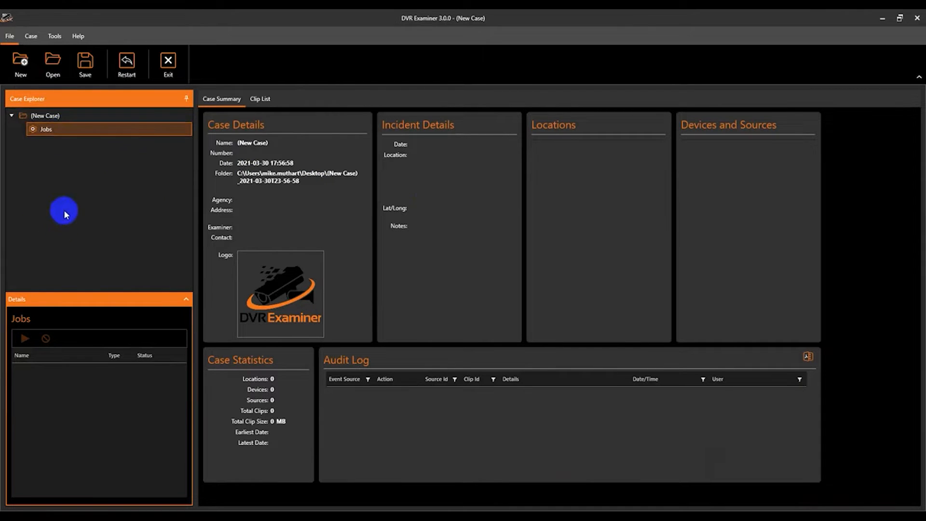
mouse_move(135, 168)
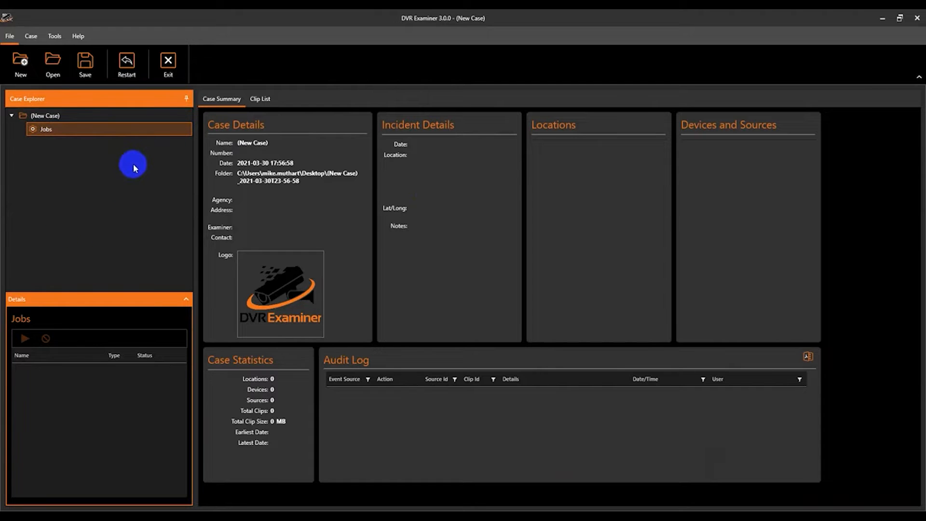
mouse_move(136, 173)
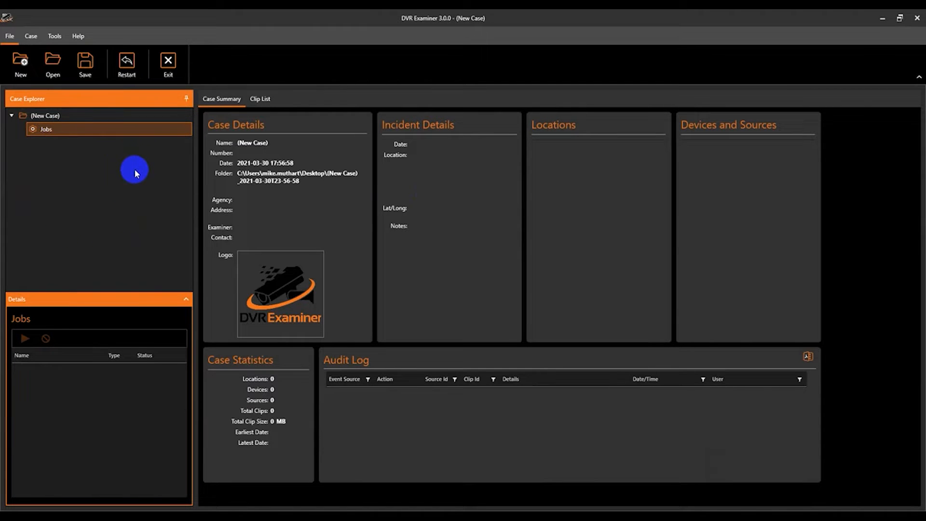
mouse_move(127, 151)
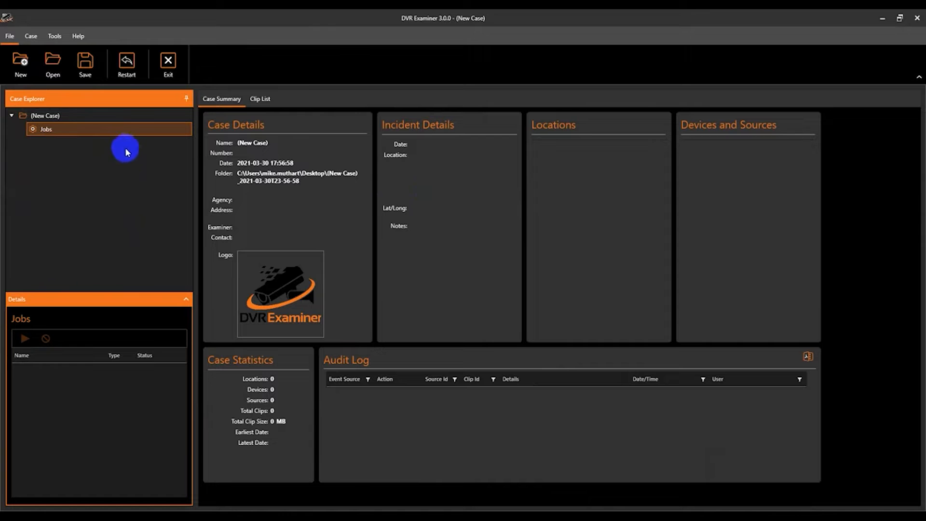
mouse_move(71, 96)
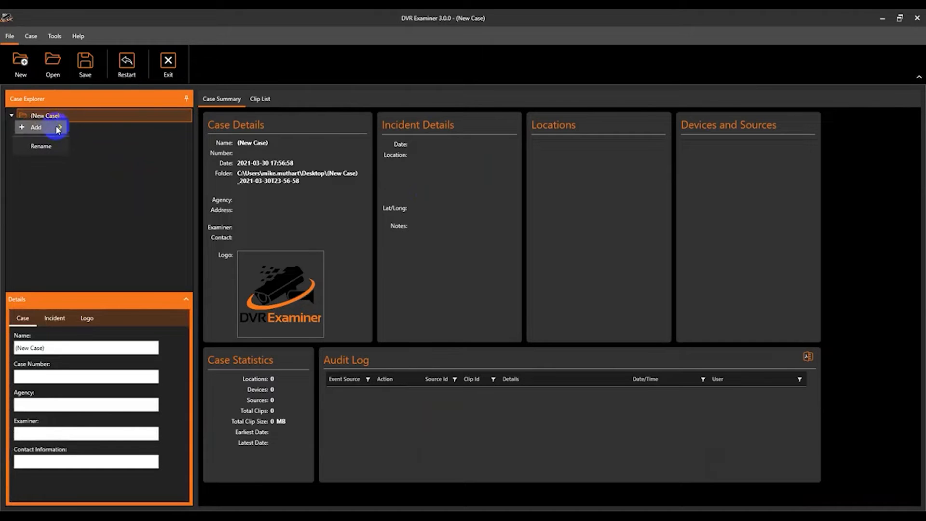
Add a source to the new case via Add > Source, choosing Image File.
click(36, 126)
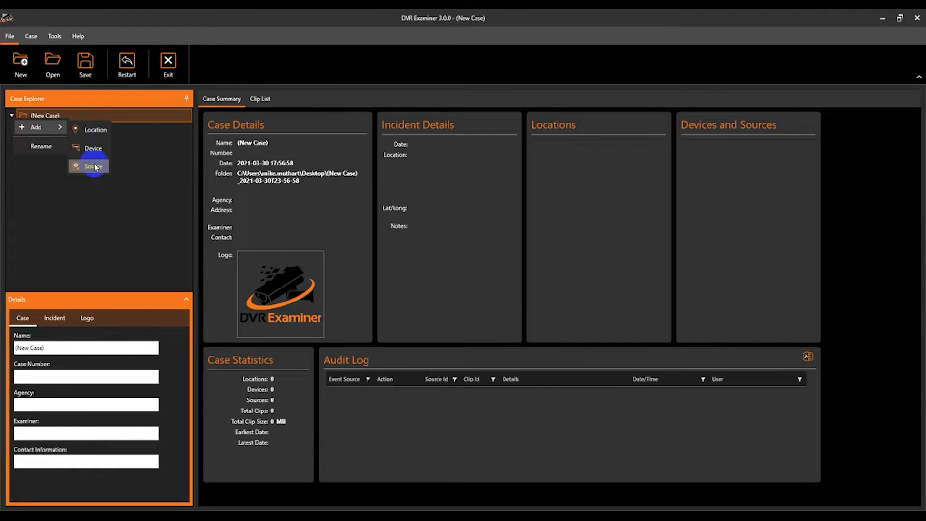
mouse_move(369, 209)
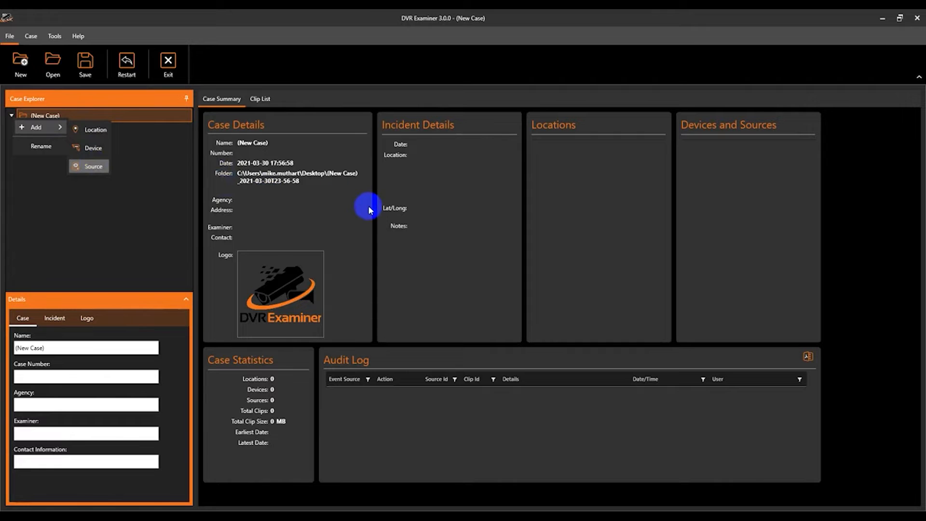
click(92, 166)
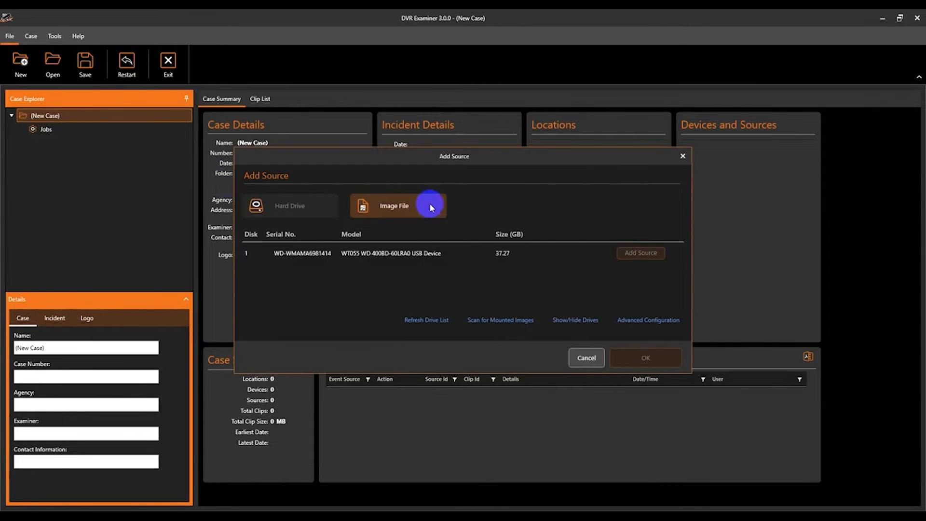
click(393, 205)
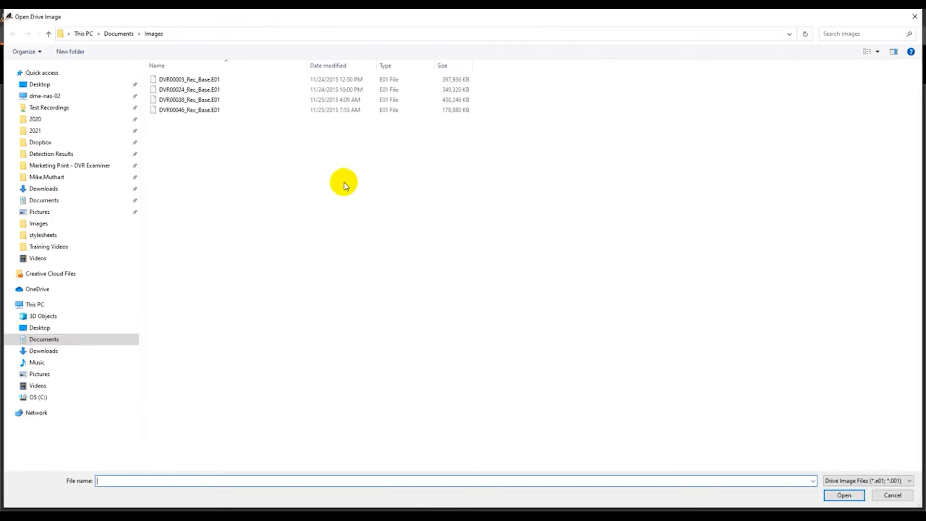
Open DVR00046_Rec_Base.E01 and run Perform Scan on it.
click(846, 495)
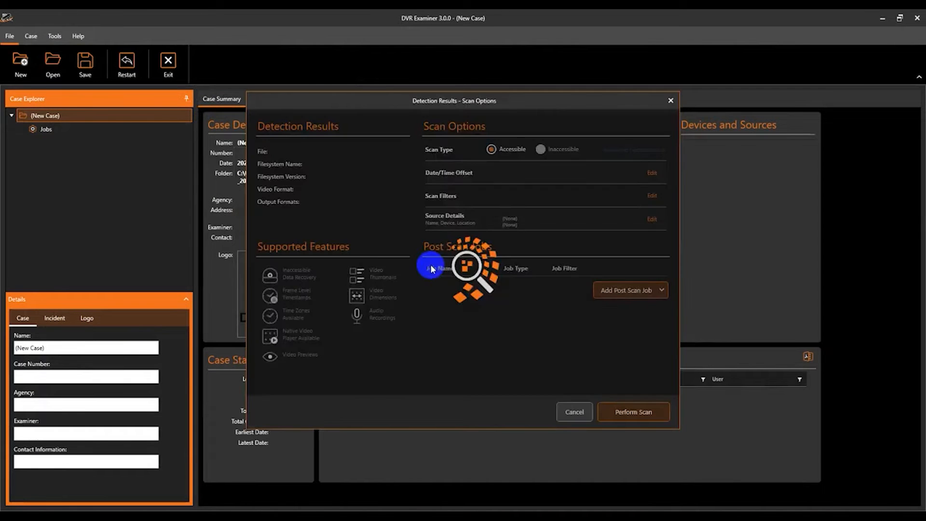
mouse_move(550, 283)
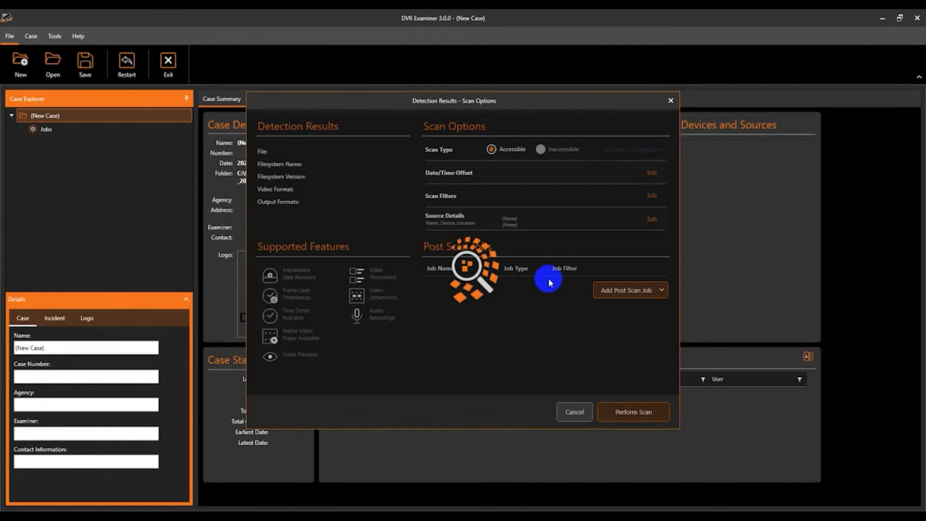
mouse_move(542, 284)
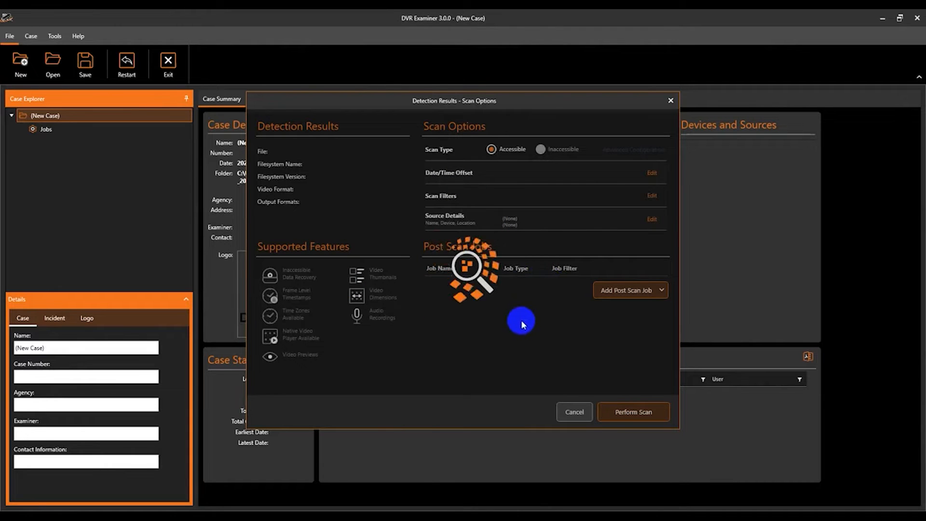
mouse_move(344, 254)
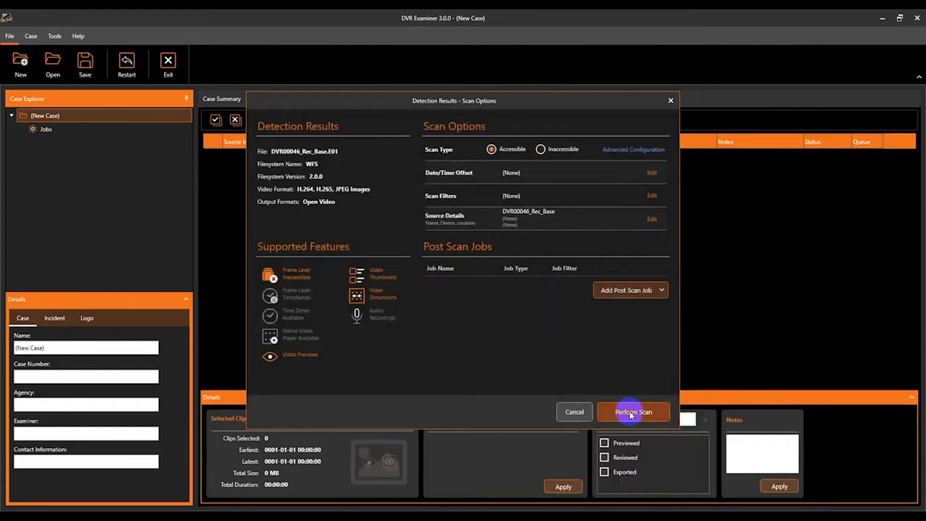
click(633, 412)
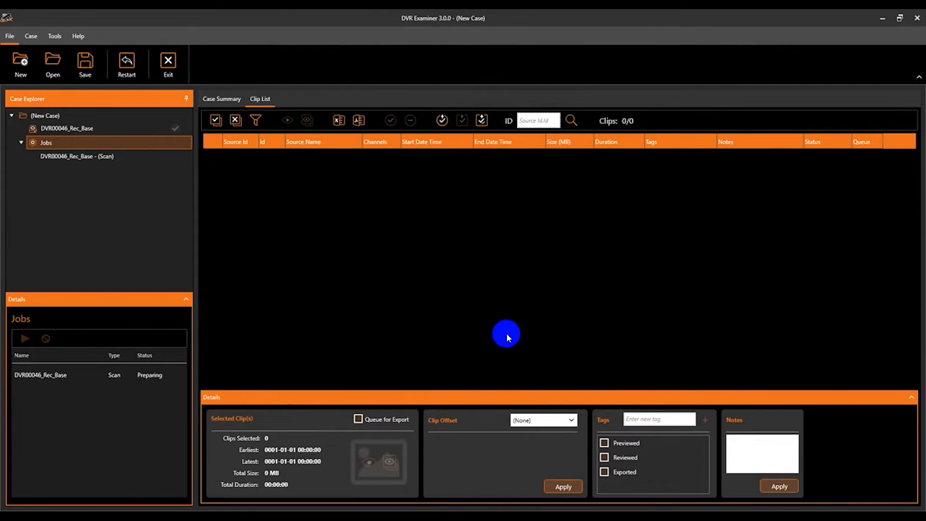
mouse_move(415, 261)
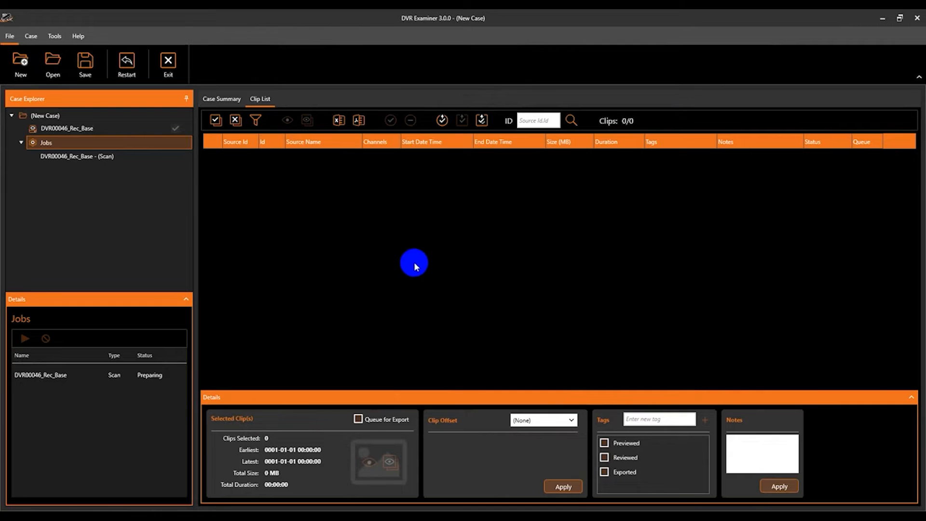
View Scan Details for the completed DVR00046_Rec_Base scan listing four clips.
click(72, 129)
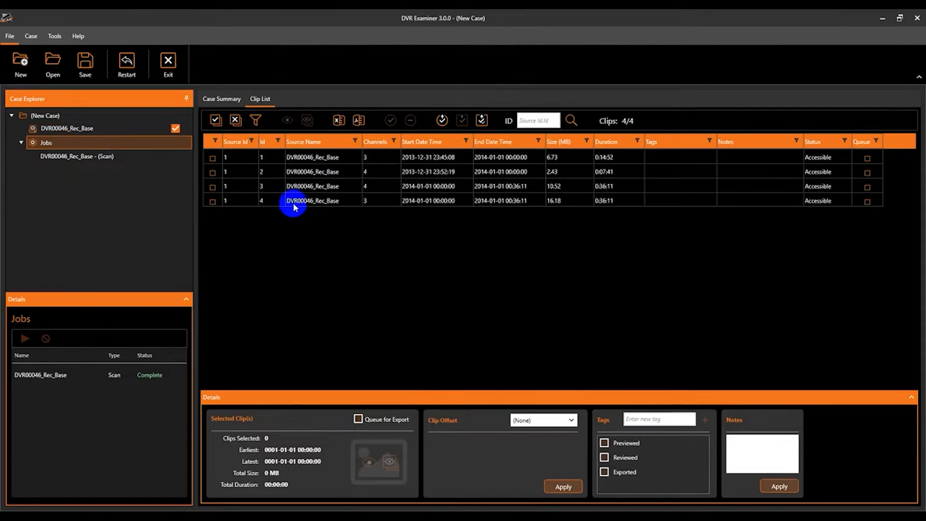
click(75, 156)
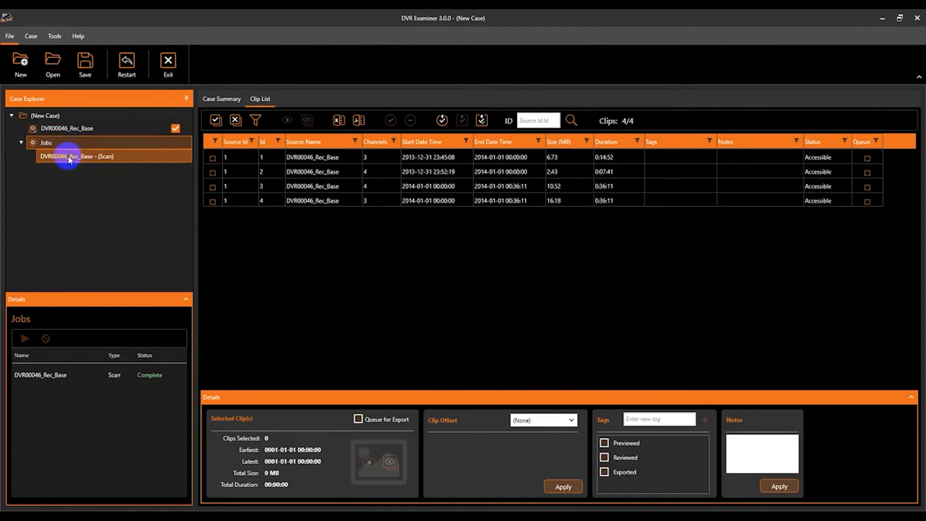
click(73, 157)
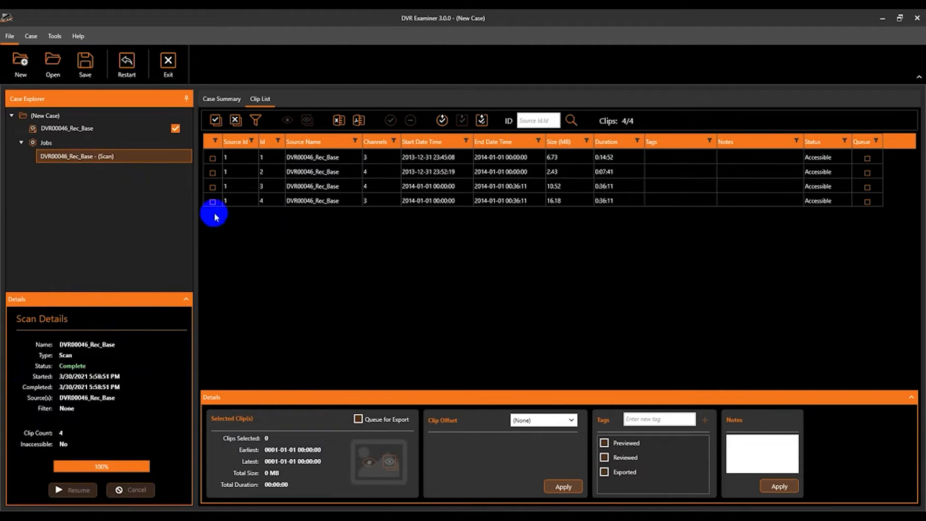
Select the case source, now Source 1, and show the Case ribbon commands.
click(68, 128)
text(Source 1)
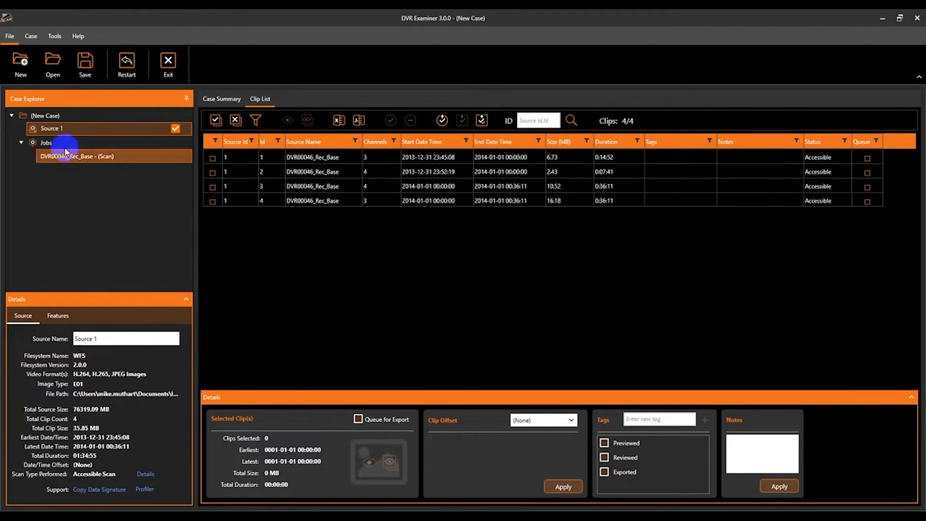
right_click(41, 115)
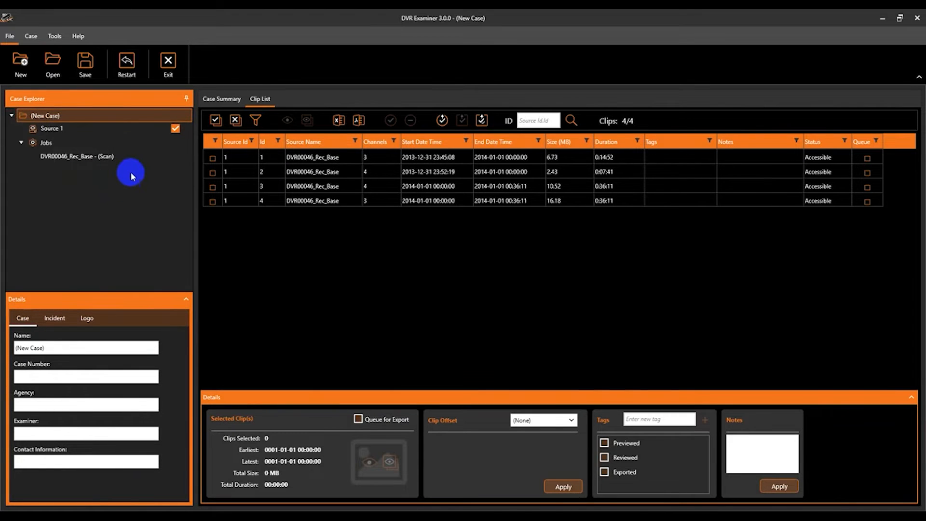
click(30, 35)
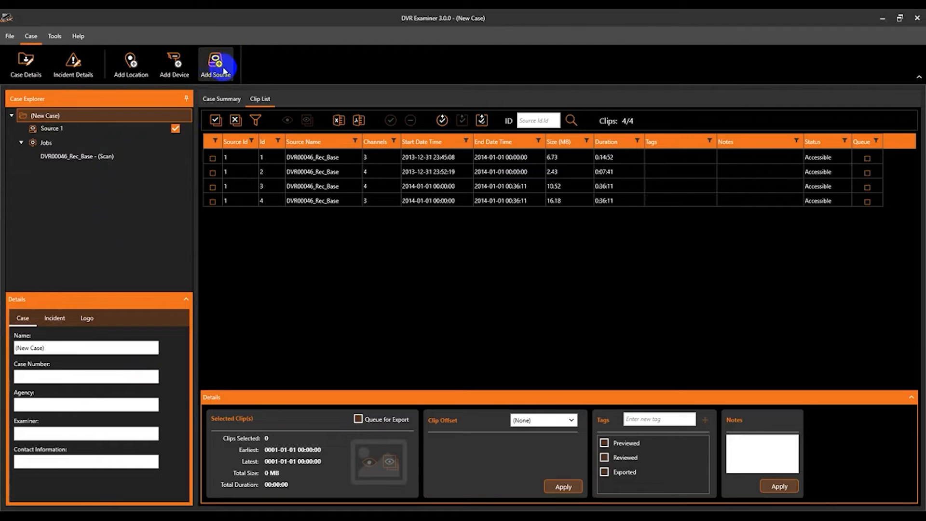
Add the DVR00038_Rec_Base image as a new source and run Perform Scan.
click(216, 60)
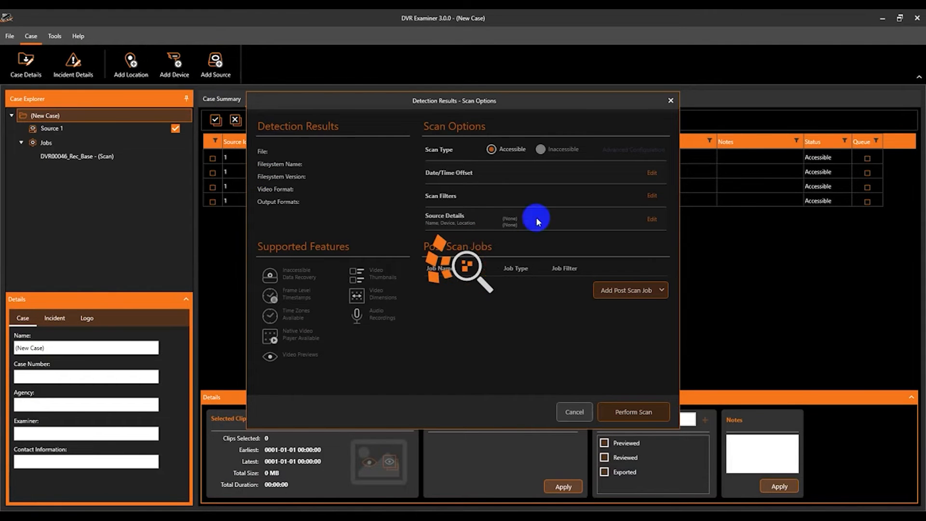
mouse_move(436, 373)
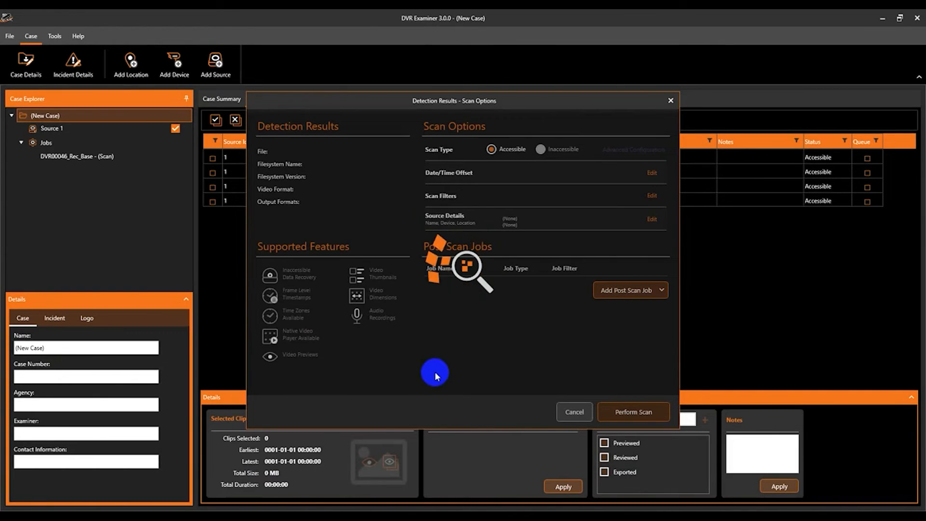
mouse_move(519, 344)
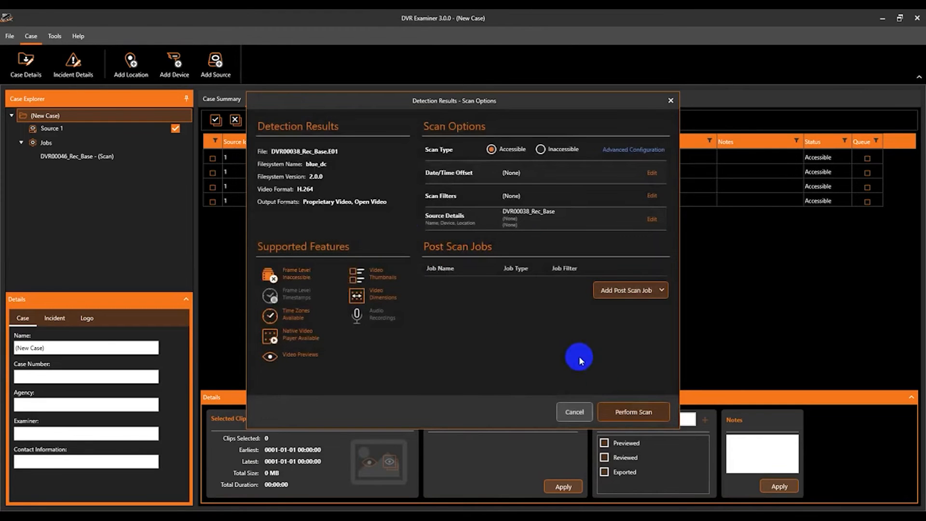
click(633, 411)
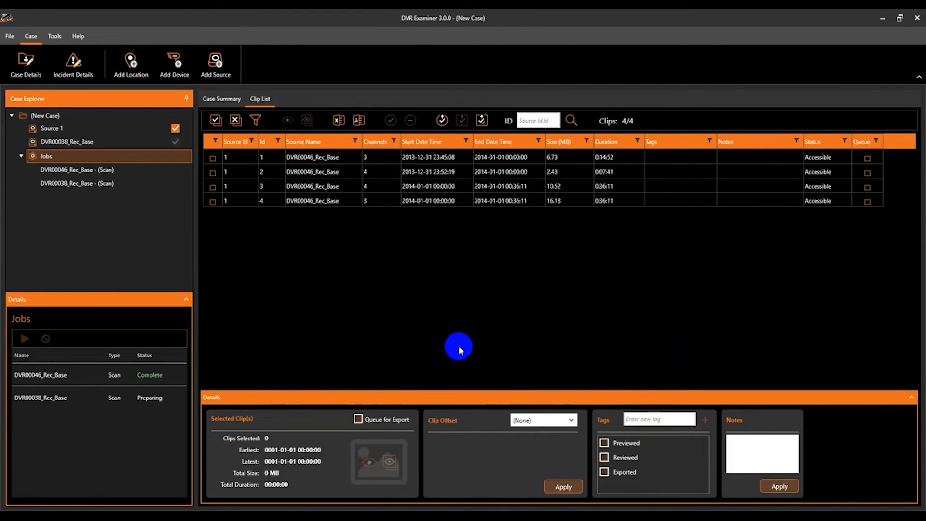
Check the DVR00038_Rec_Base scan details, then show that source's details.
click(76, 183)
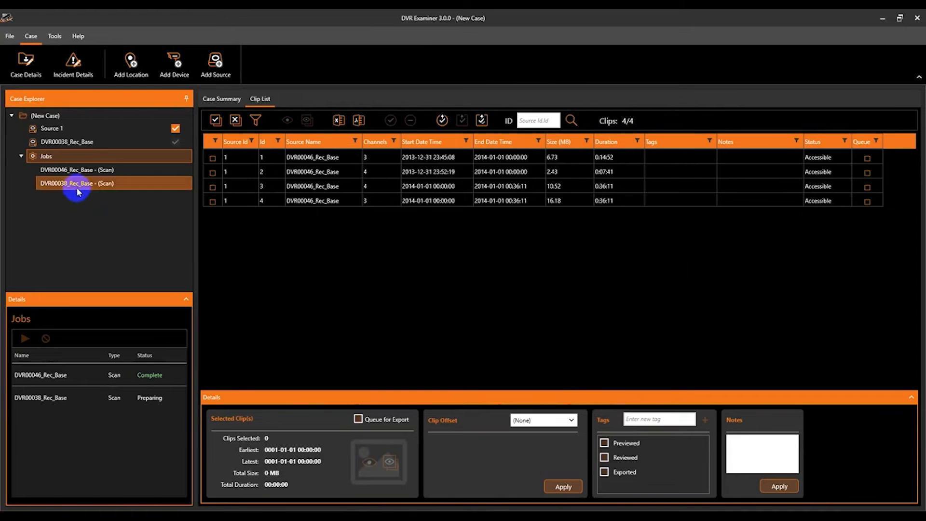
click(77, 184)
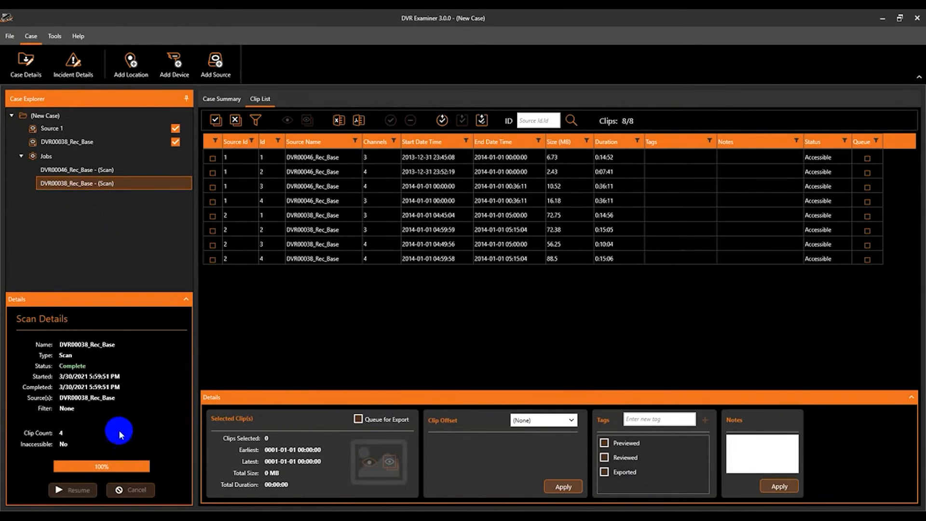
mouse_move(307, 309)
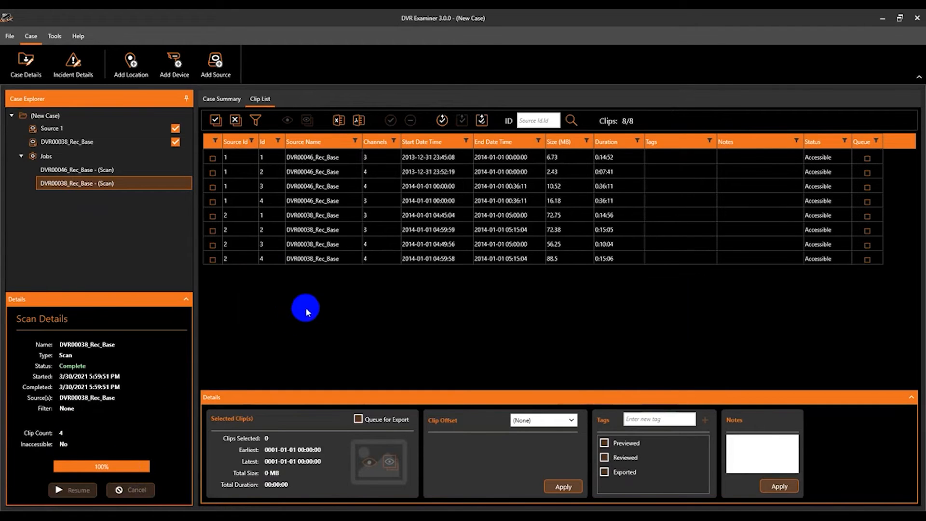
mouse_move(91, 173)
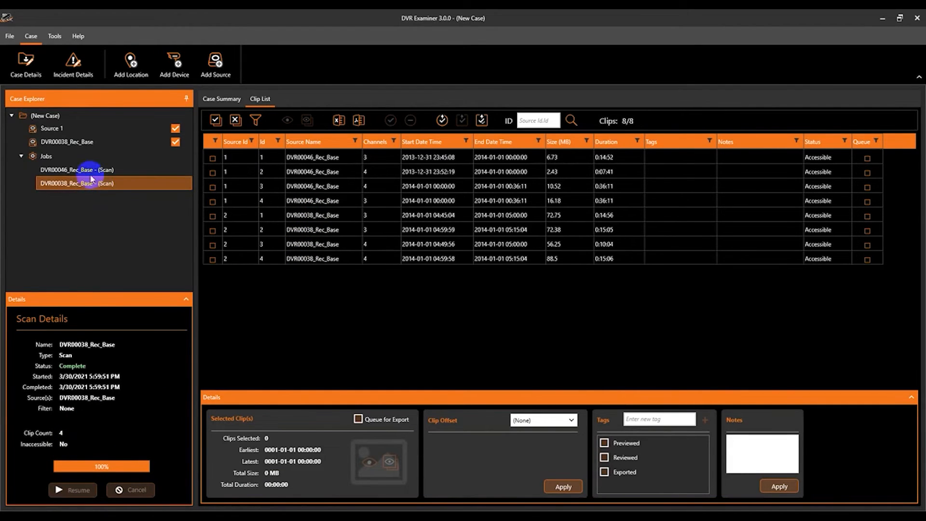
click(67, 141)
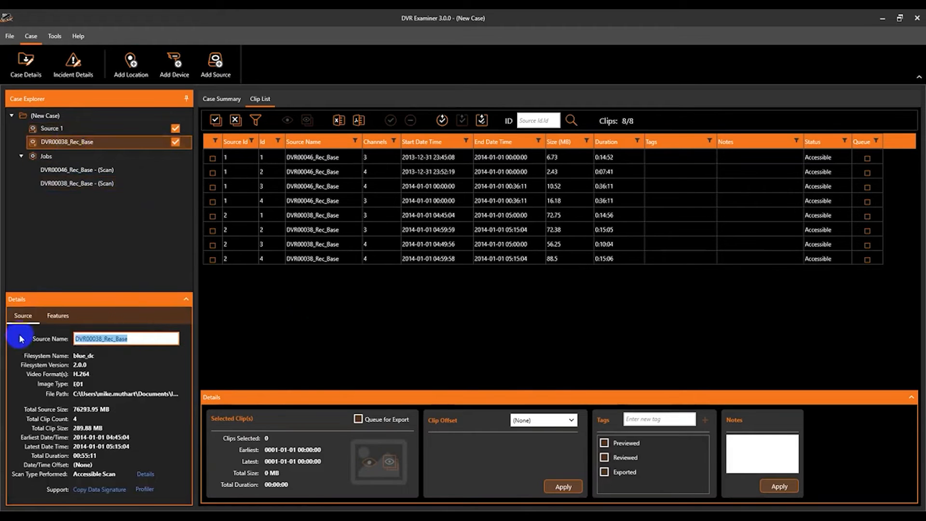
Enter 'Source 2' as the second source's name.
text(Source 2)
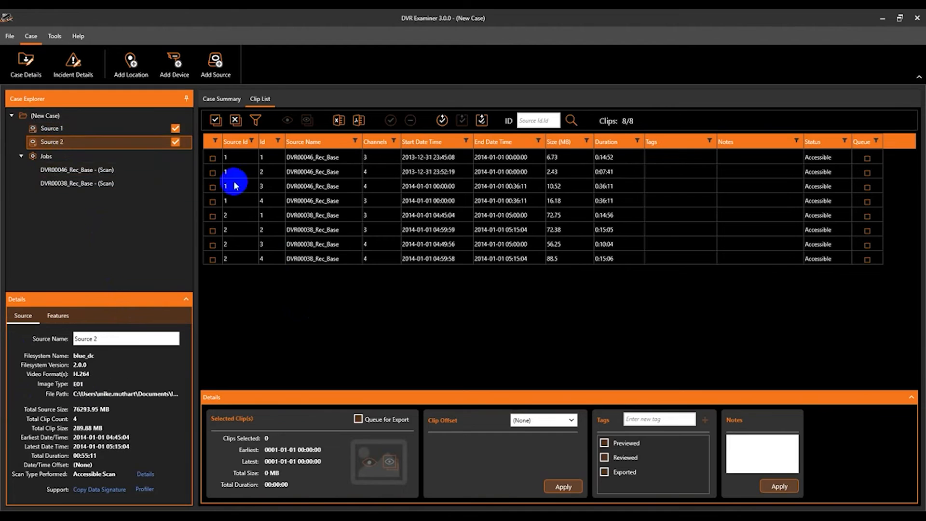
mouse_move(238, 159)
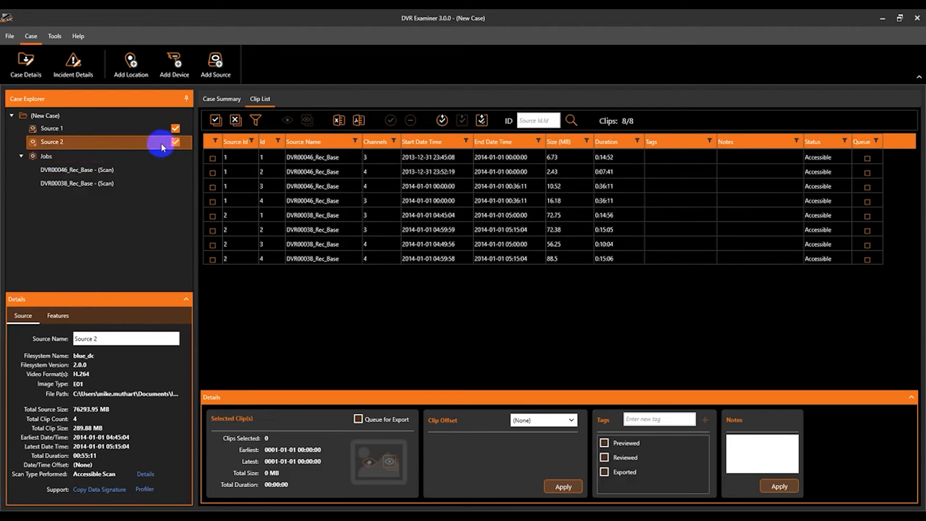
mouse_move(226, 183)
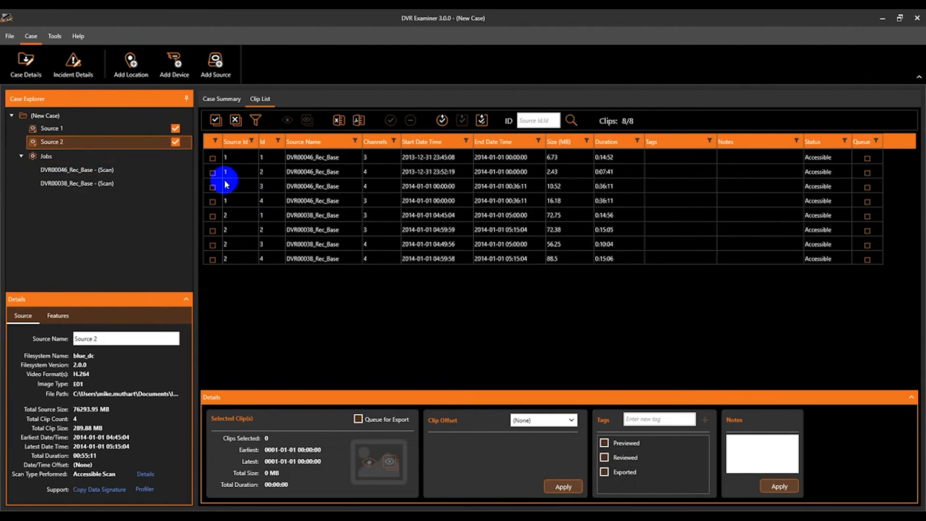
mouse_move(259, 194)
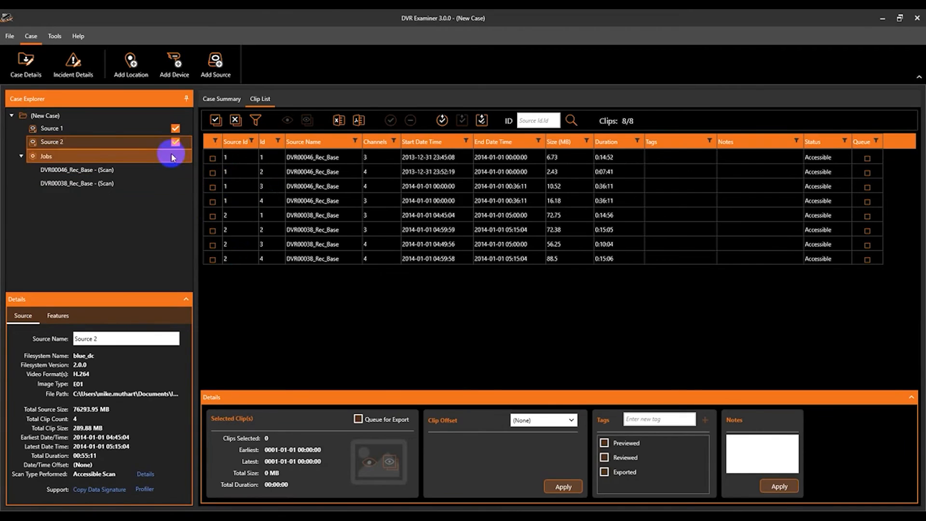
Uncheck Source 2 and Source 1 to filter the Clip List, then recheck both.
click(174, 142)
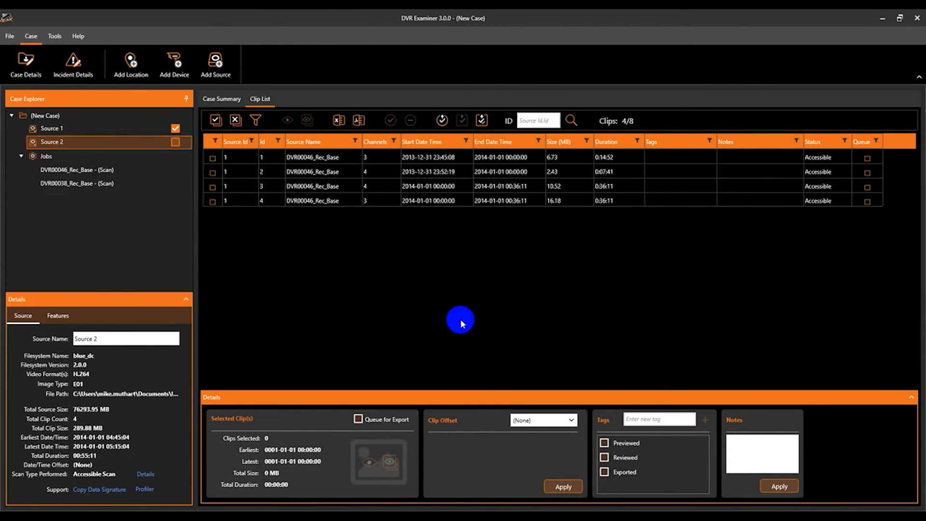
mouse_move(471, 292)
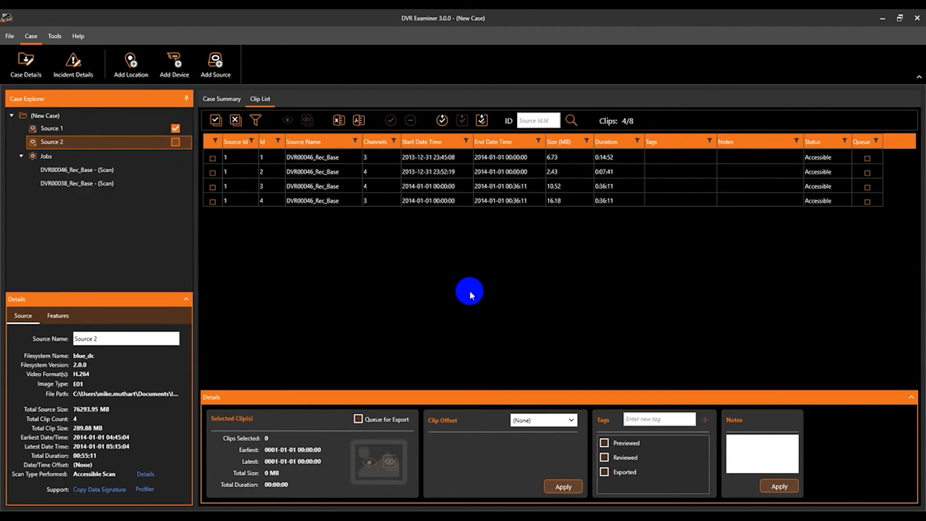
click(175, 129)
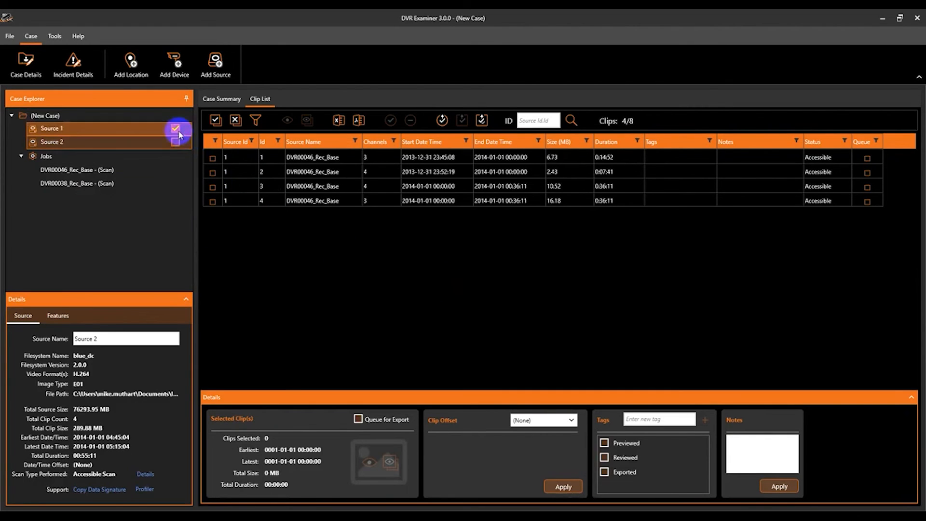
click(174, 129)
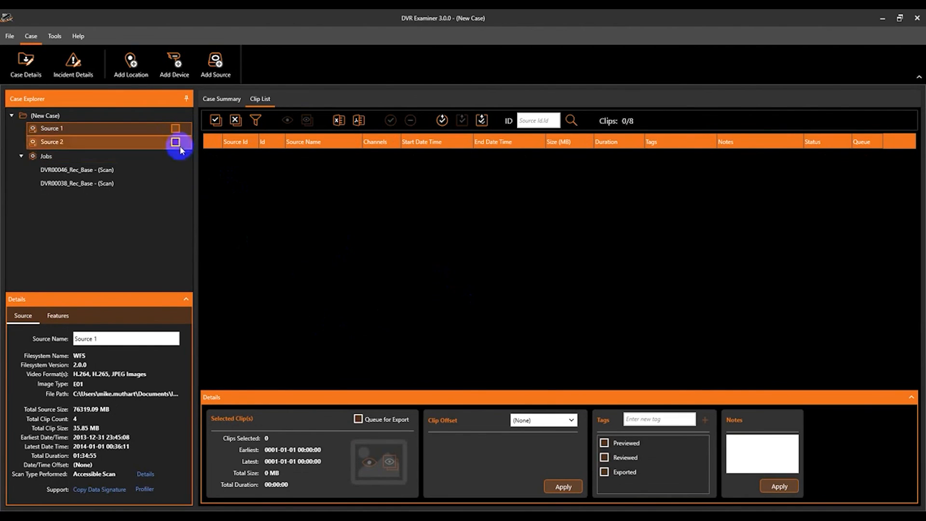
click(174, 142)
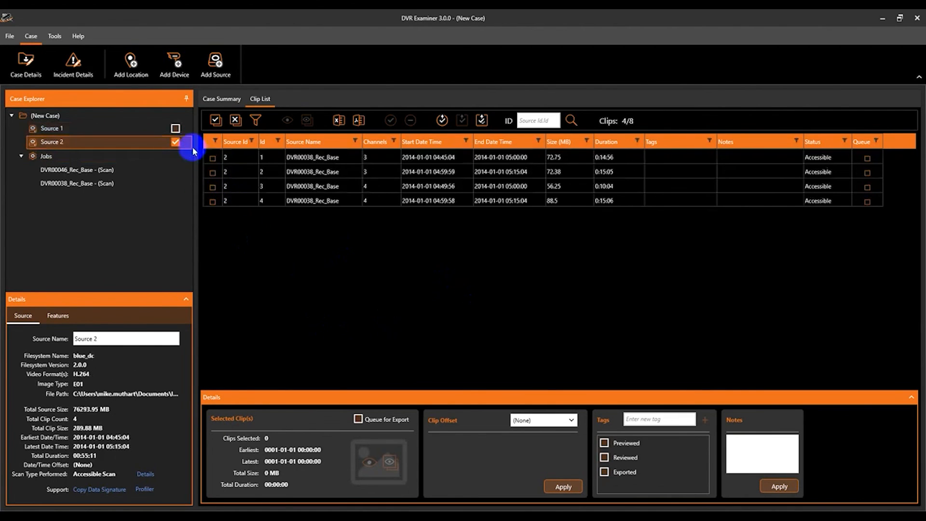
click(175, 128)
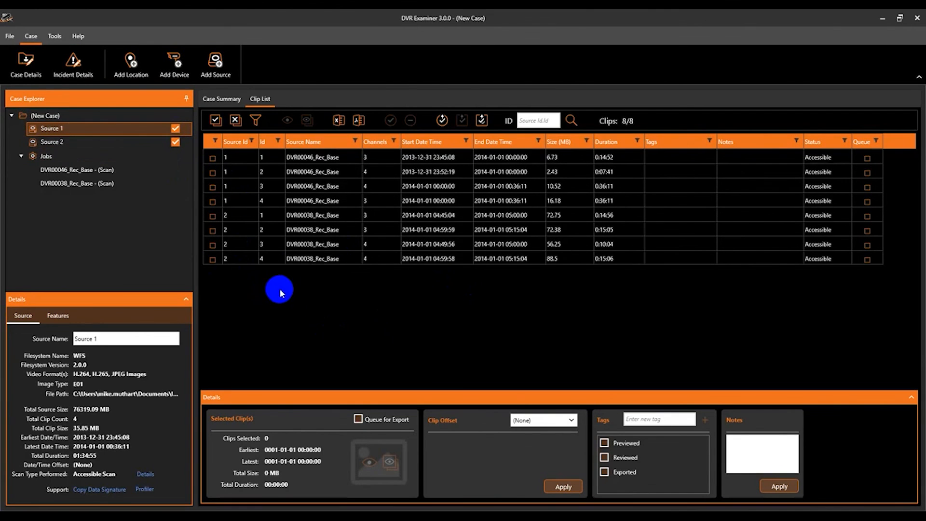
mouse_move(279, 287)
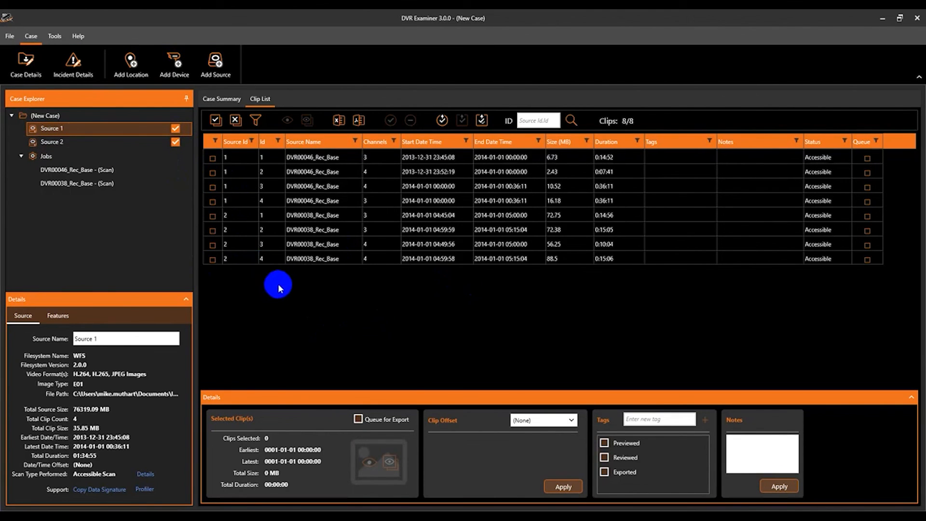
mouse_move(141, 105)
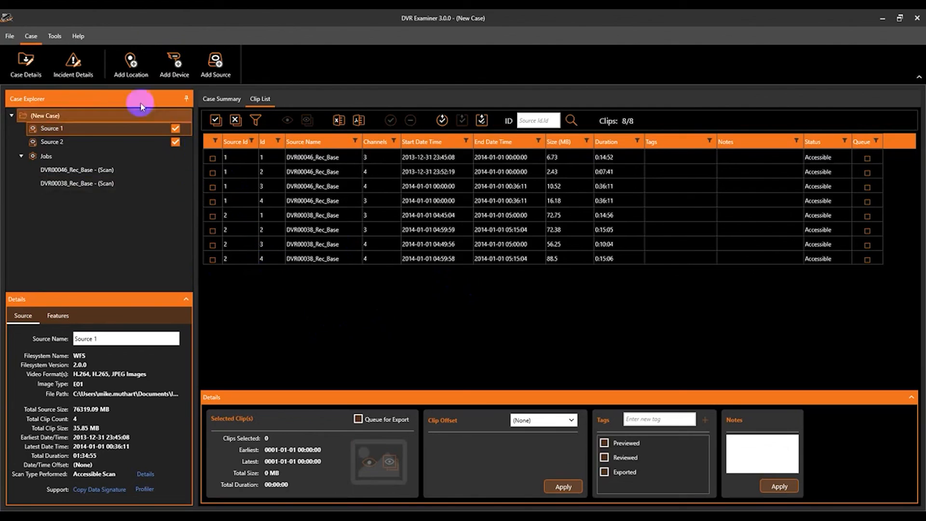
mouse_move(70, 143)
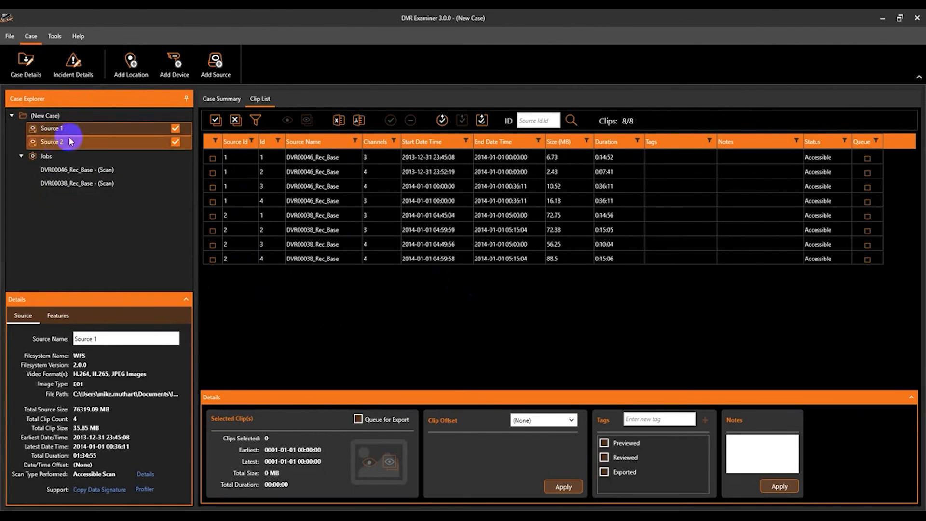
Select (New Case) and right-click it for the Add location, device or source options.
click(43, 115)
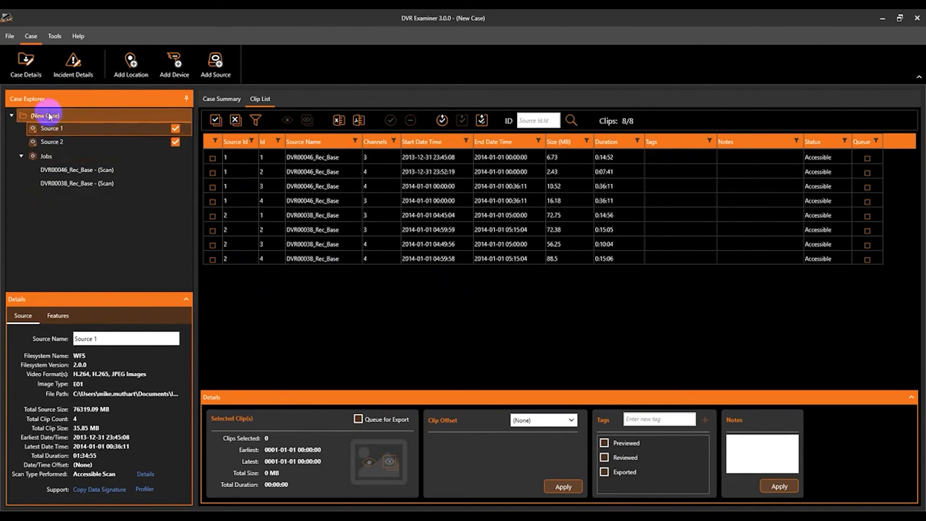
right_click(45, 115)
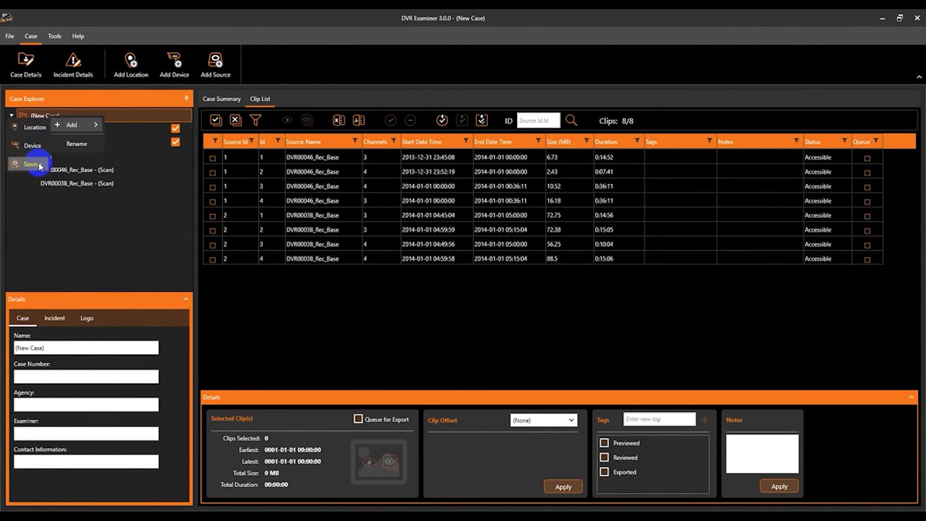
mouse_move(31, 35)
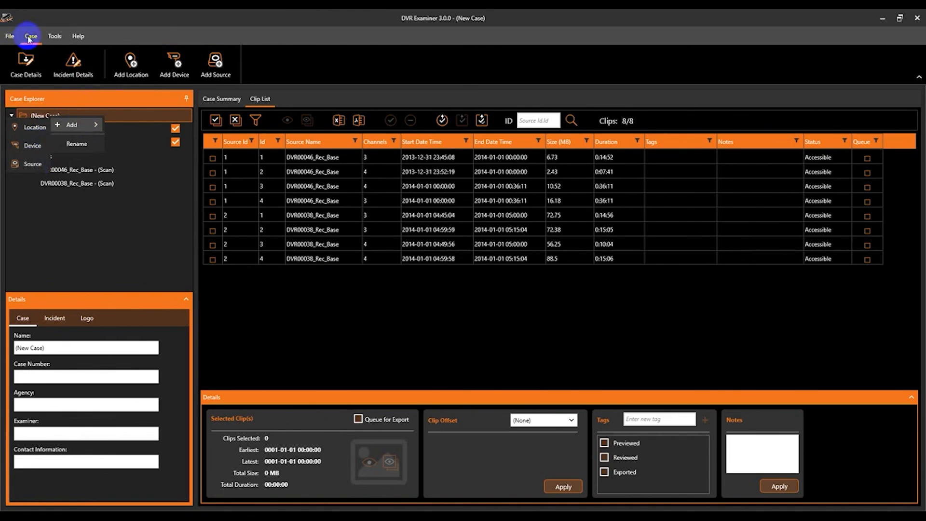